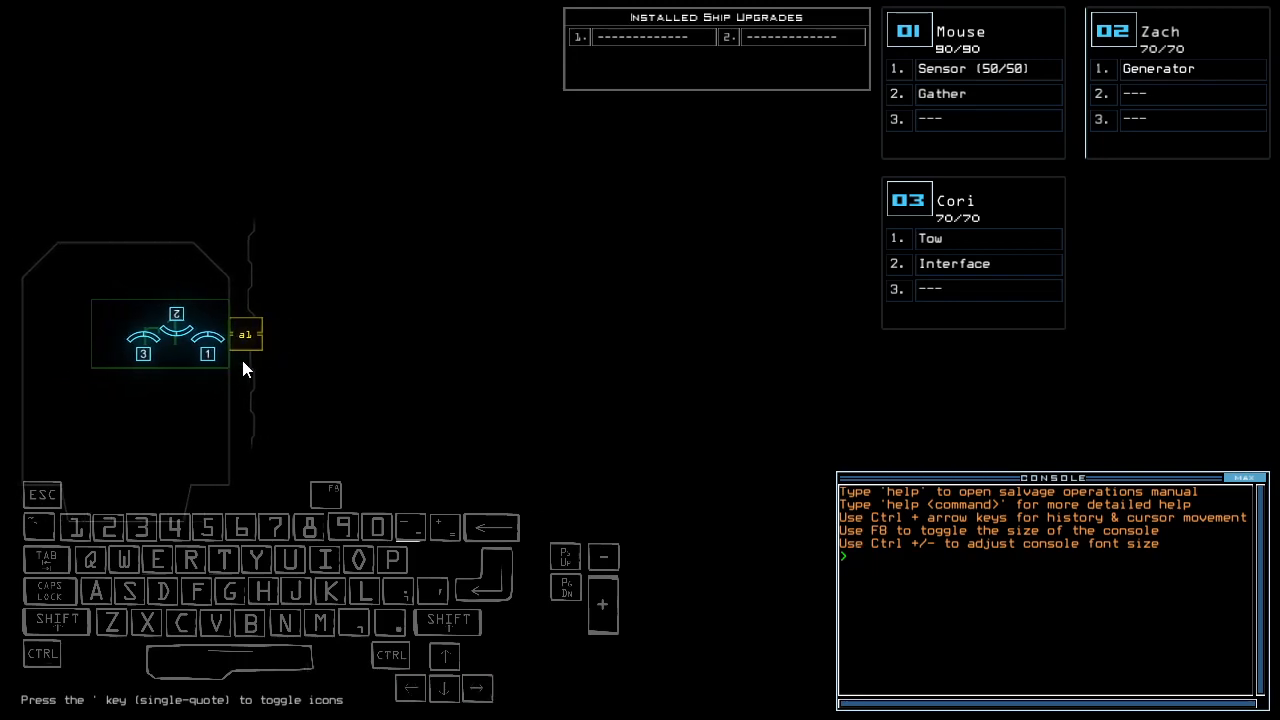
- Move the tow upgrade to Zach (Drone 2) and gather and sensor to Cori (Drone 3)
{"action": "key", "text": "3"}
{"action": "type", "text": "status"}
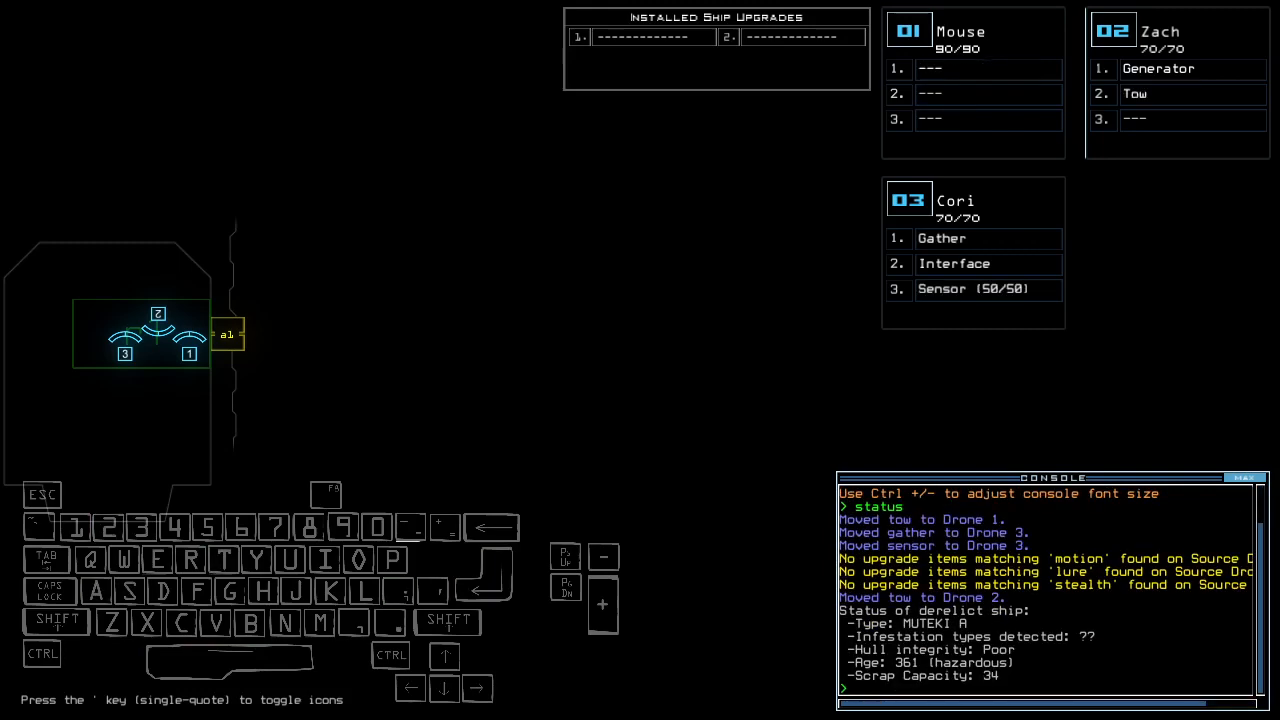
{"action": "key", "text": "Left"}
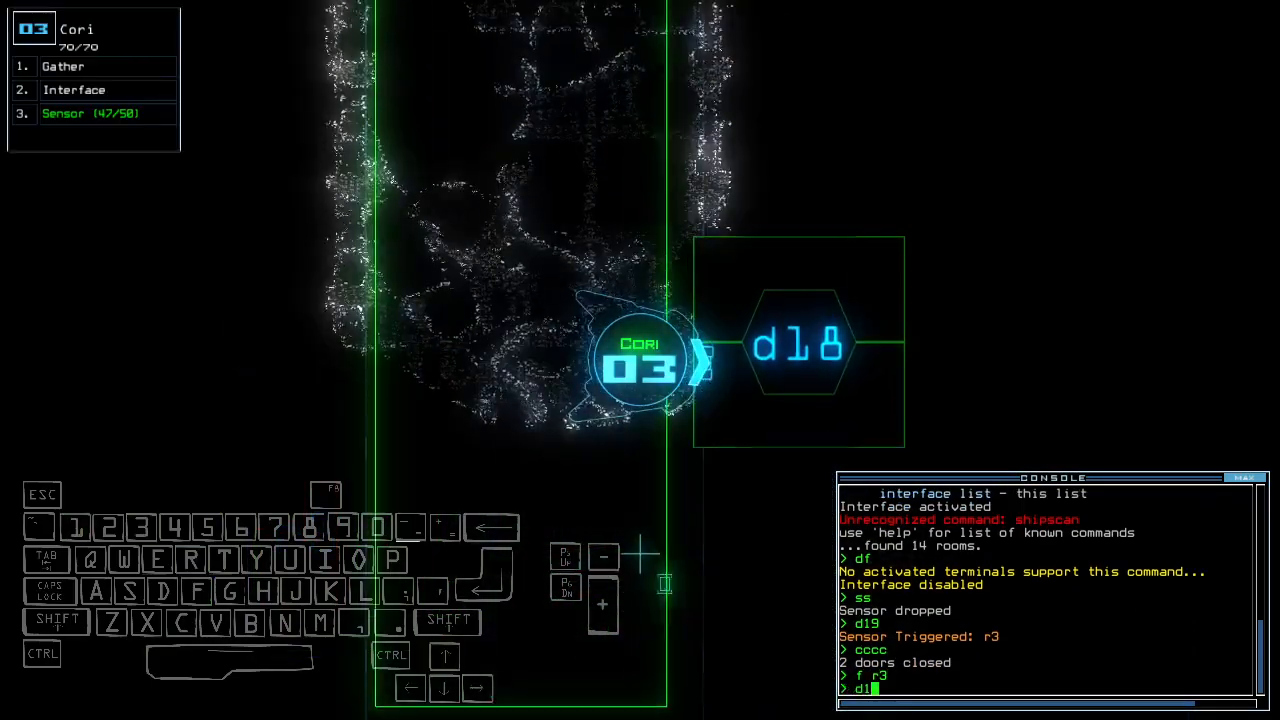
- Have Cori drop a sensor, close door d19 and the others, and head toward r3
{"action": "key", "text": "enter"}
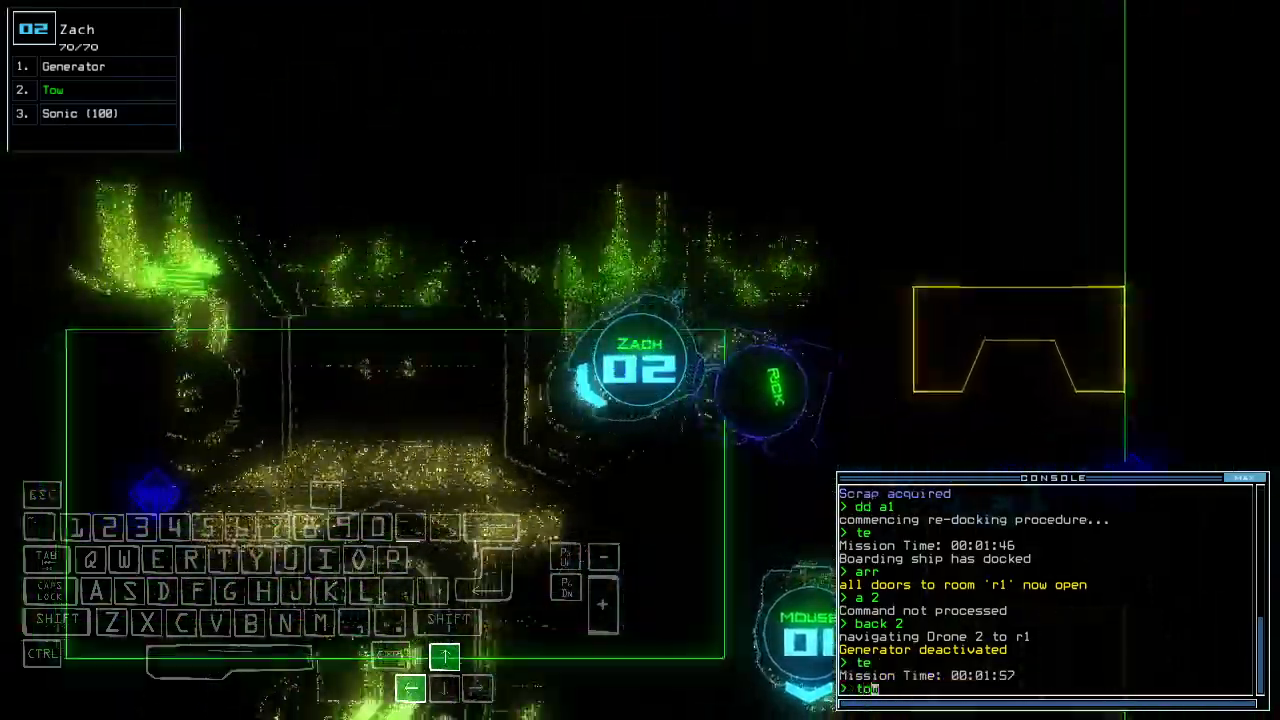
- Dock at airlock a1, open r1's doors, and recall Zach to tow Rick
{"action": "key", "text": "enter"}
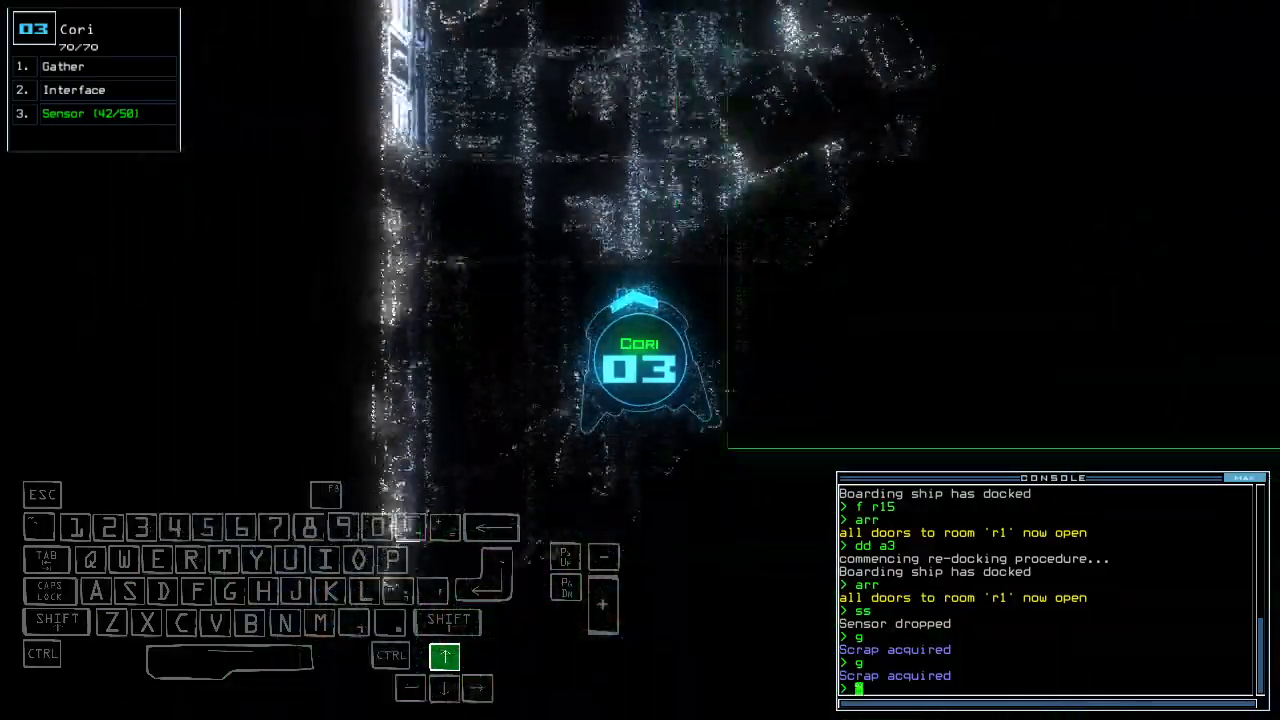
- Dock at airlock a3, drop a sensor, and have Cori gather scrap twice
{"action": "key", "text": "right"}
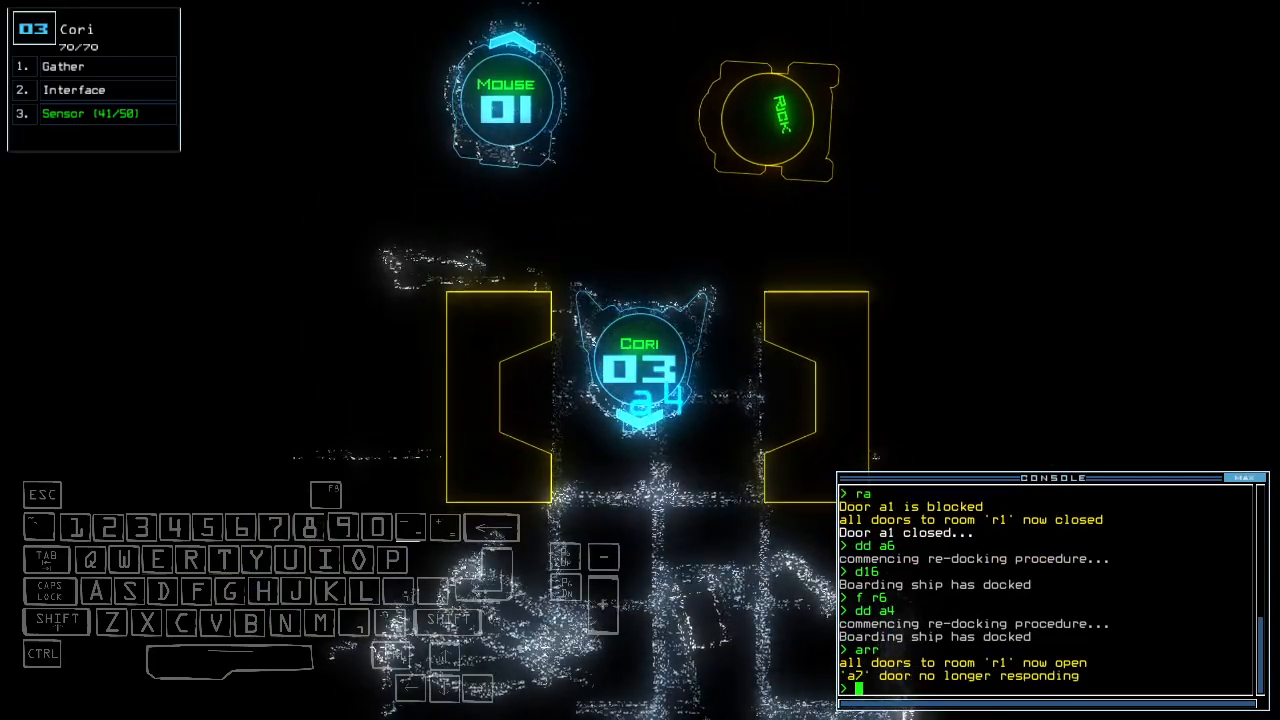
- Close r1's doors, dock at a6 then a4, and reopen r1's doors
{"action": "type", "text": "ra"}
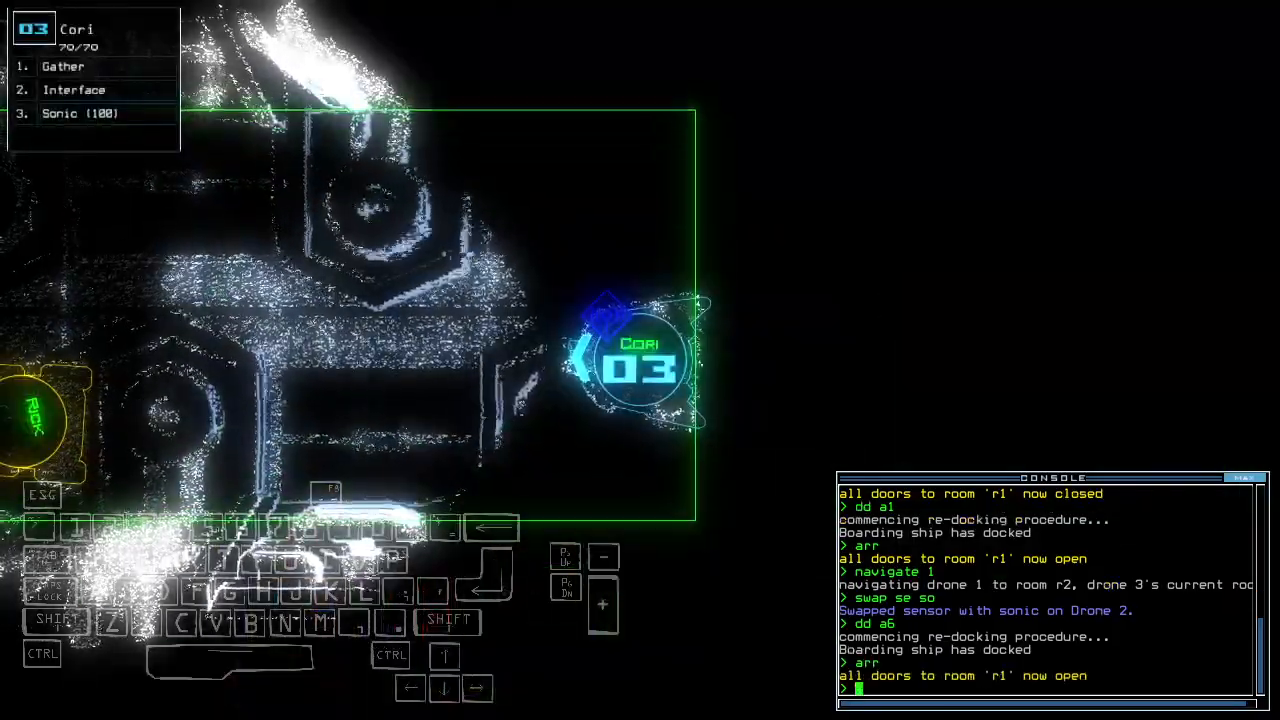
- Ping with sonic, dock at airlock a1, and open all doors to r1 with arr
{"action": "type", "text": "sonic ;r"}
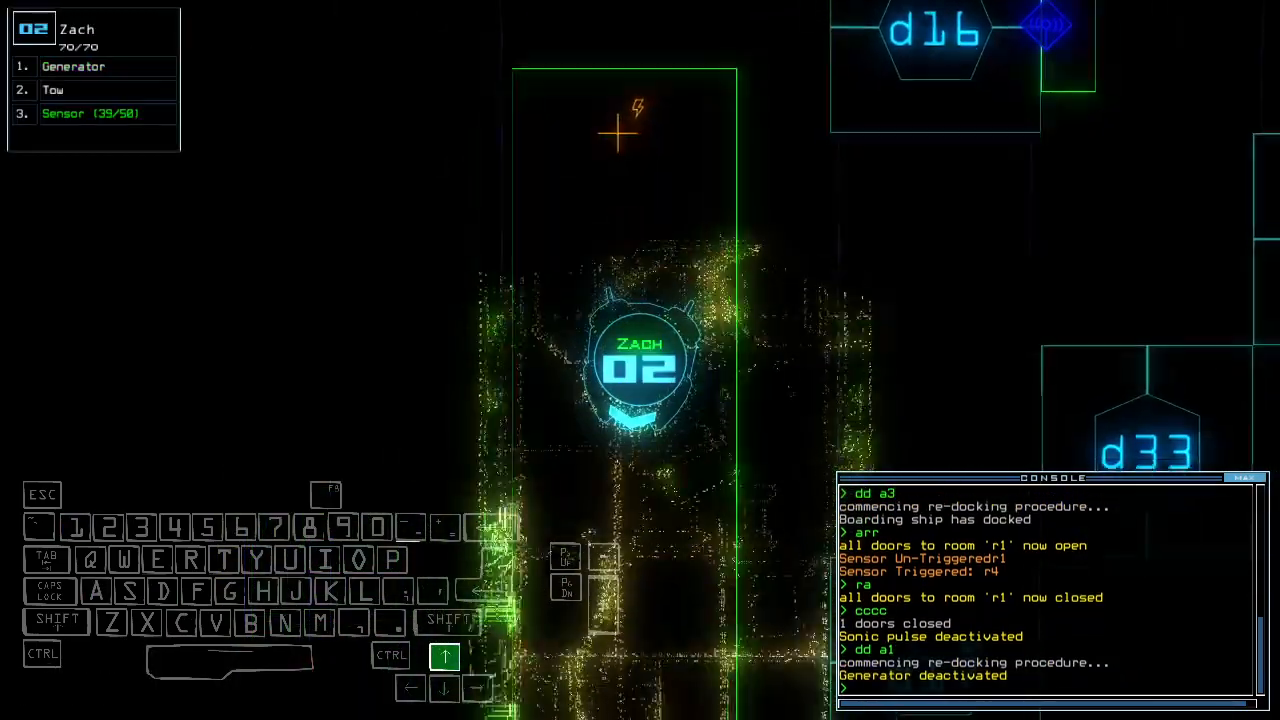
{"action": "type", "text": "arr"}
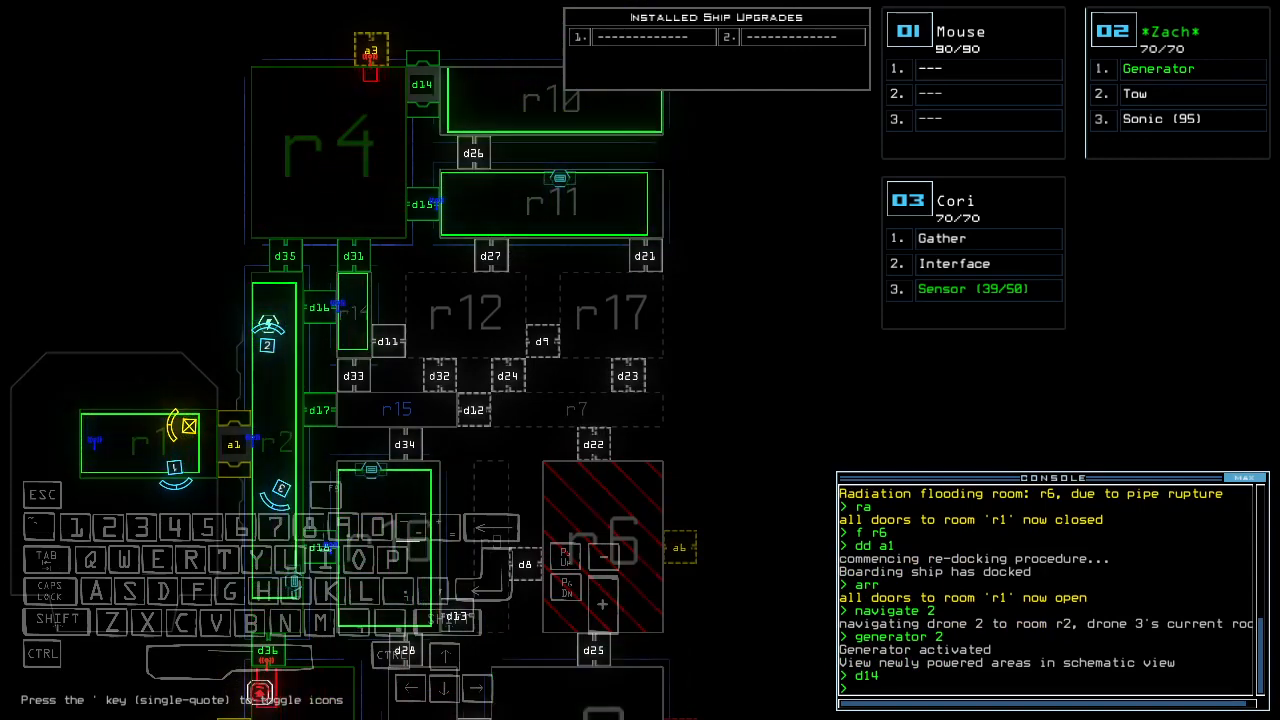
- Close doors d17 and d18, seal all r1 doors, and check the mission time
{"action": "type", "text": "f r"}
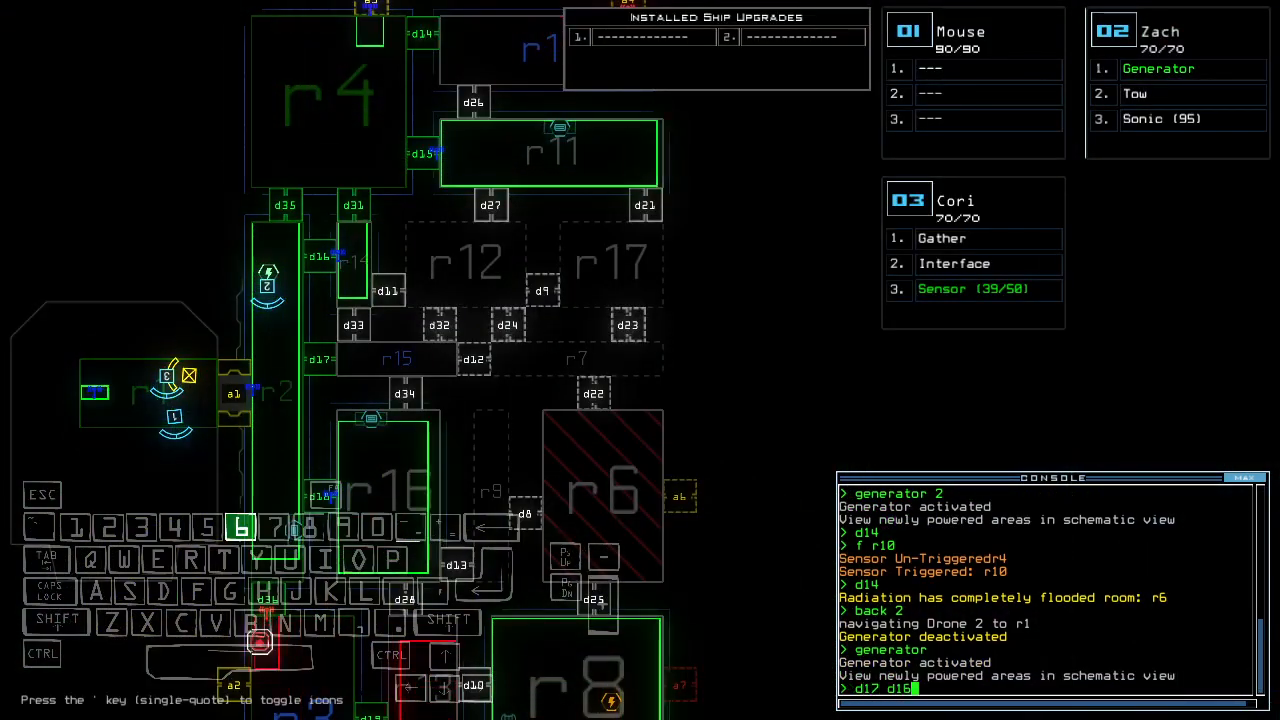
{"action": "key", "text": "'"}
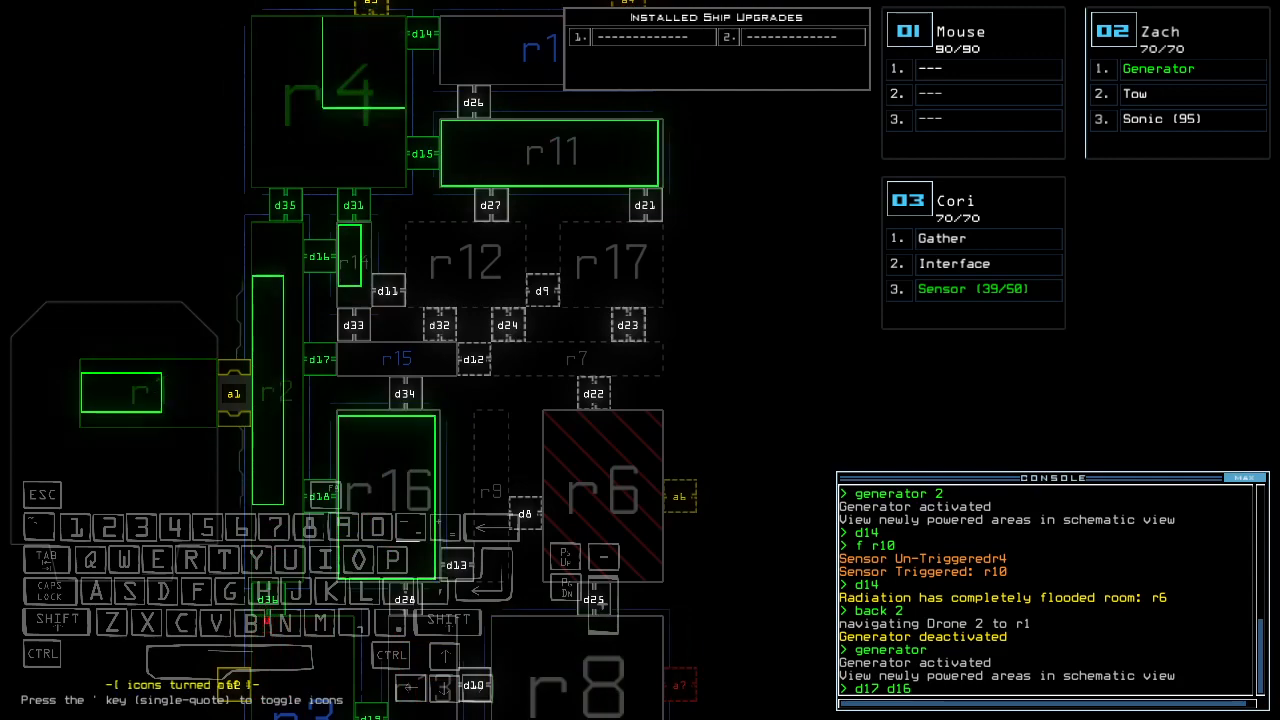
{"action": "key", "text": "'"}
{"action": "type", "text": "te"}
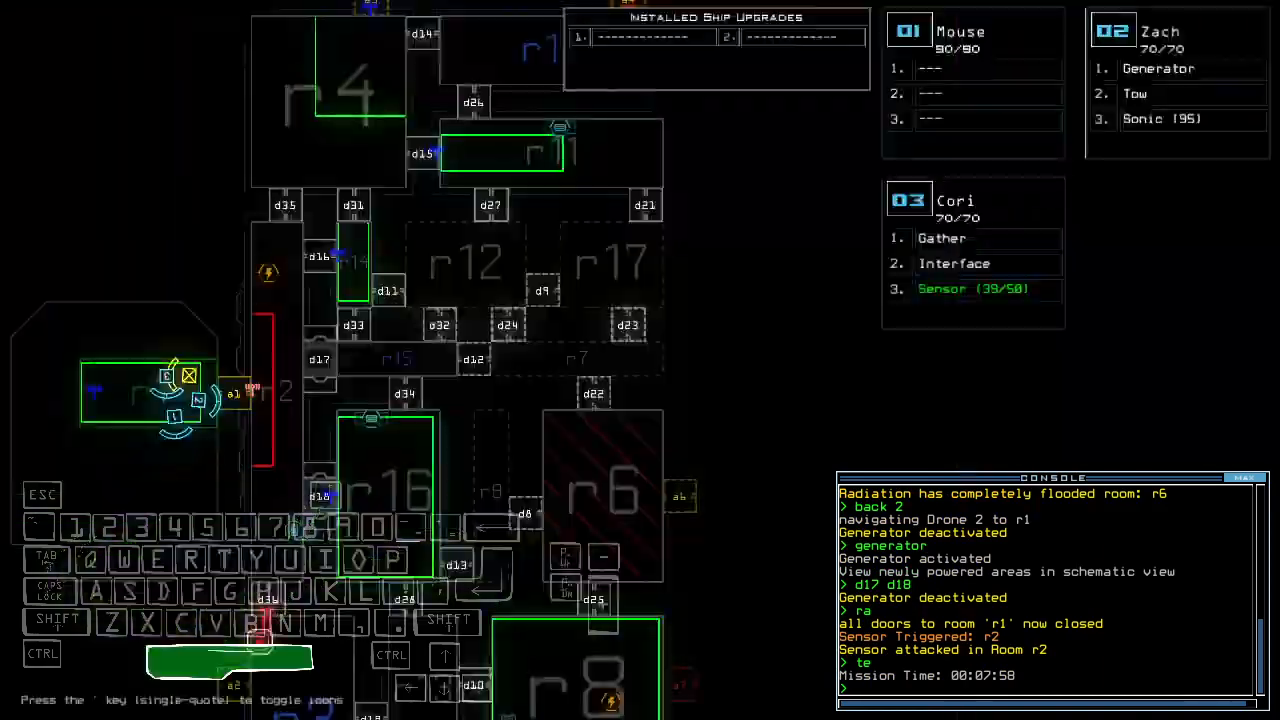
- Swap Cori's sensor for Zach's sonic, close corridor doors, and dock at airlock a5
{"action": "scroll", "scroll_direction": "down", "scroll_amount": 3}
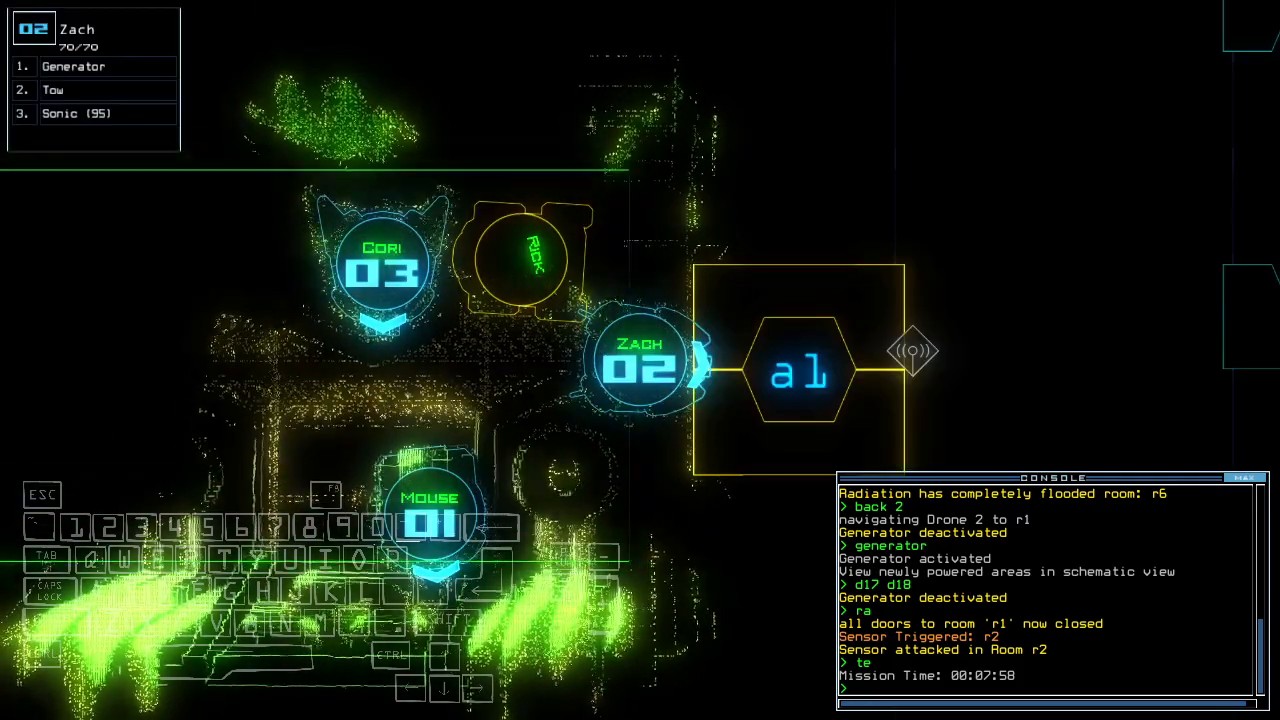
{"action": "type", "text": "arr"}
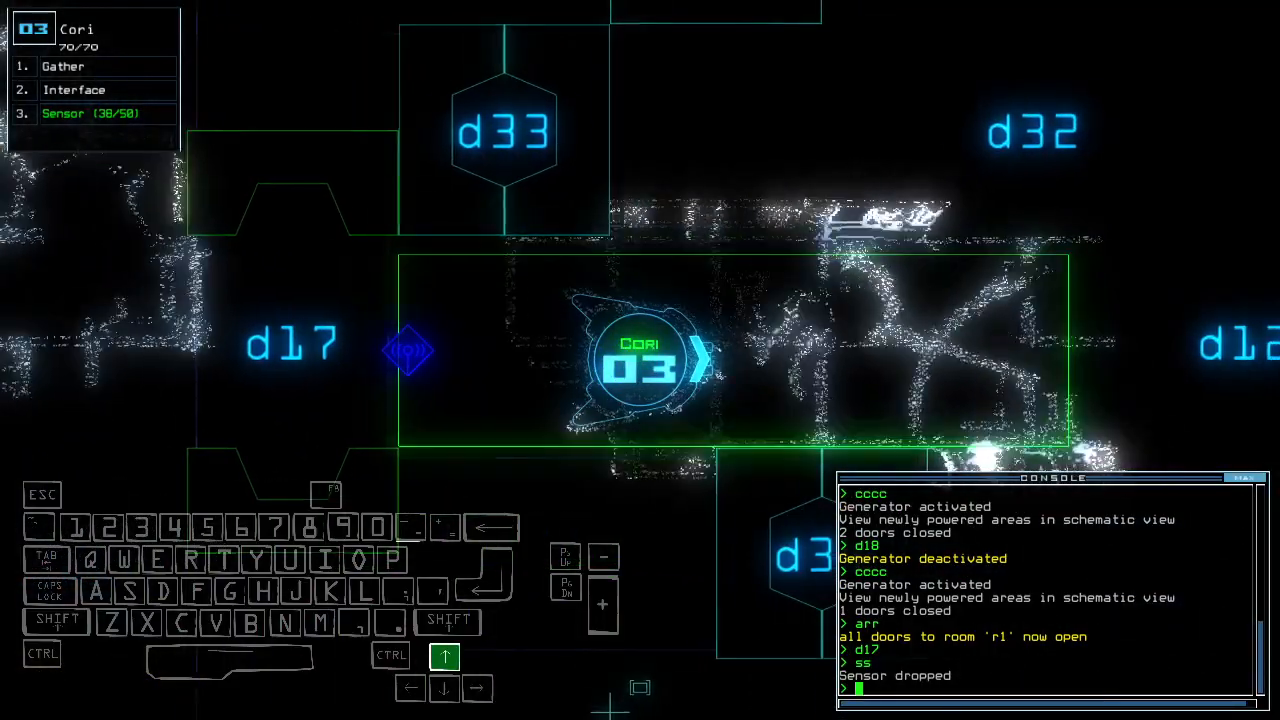
{"action": "type", "text": "f r1"}
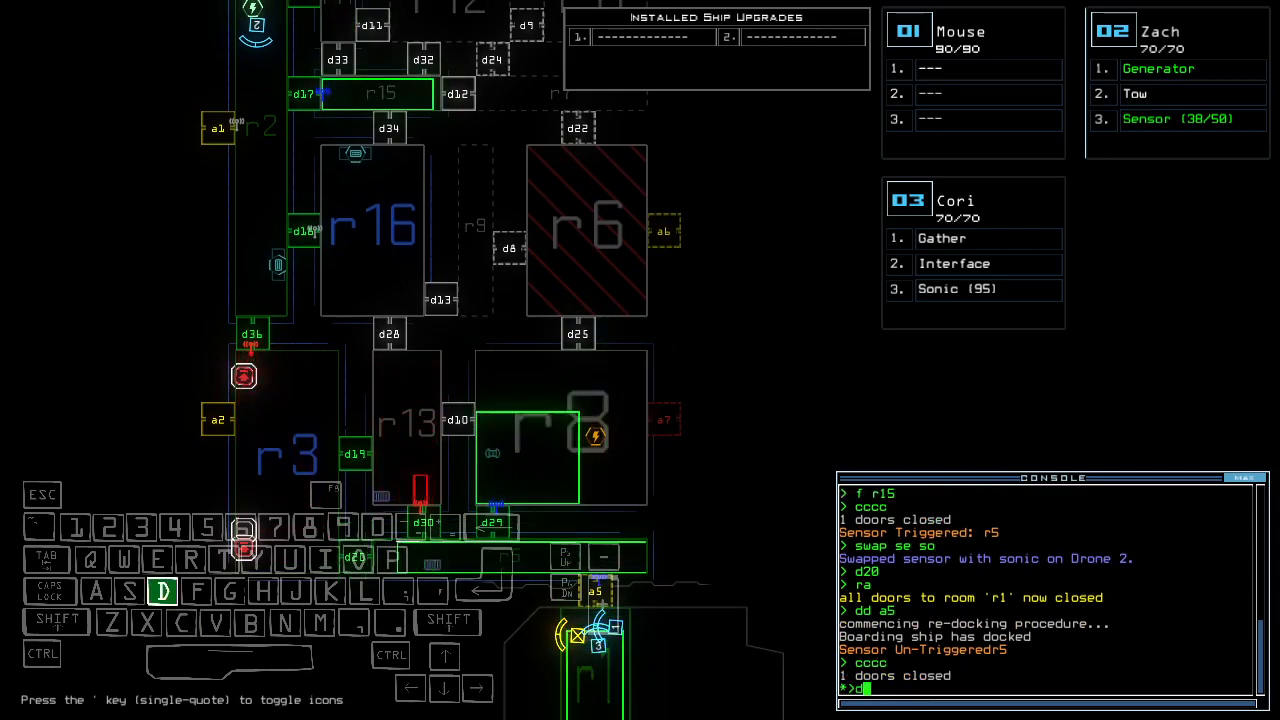
- Close d29, dock at a1, swap the sensor back, reopen r1, and power the generator
{"action": "type", "text": "d29 ar"}
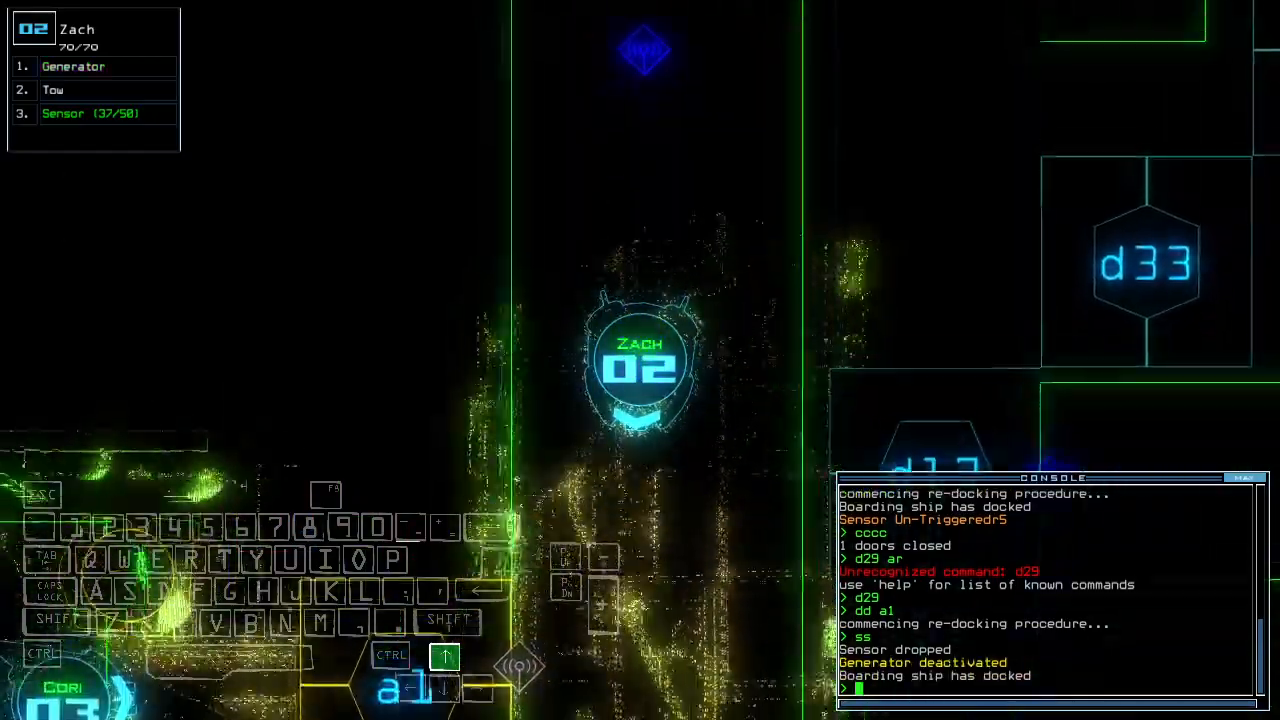
{"action": "type", "text": "arr"}
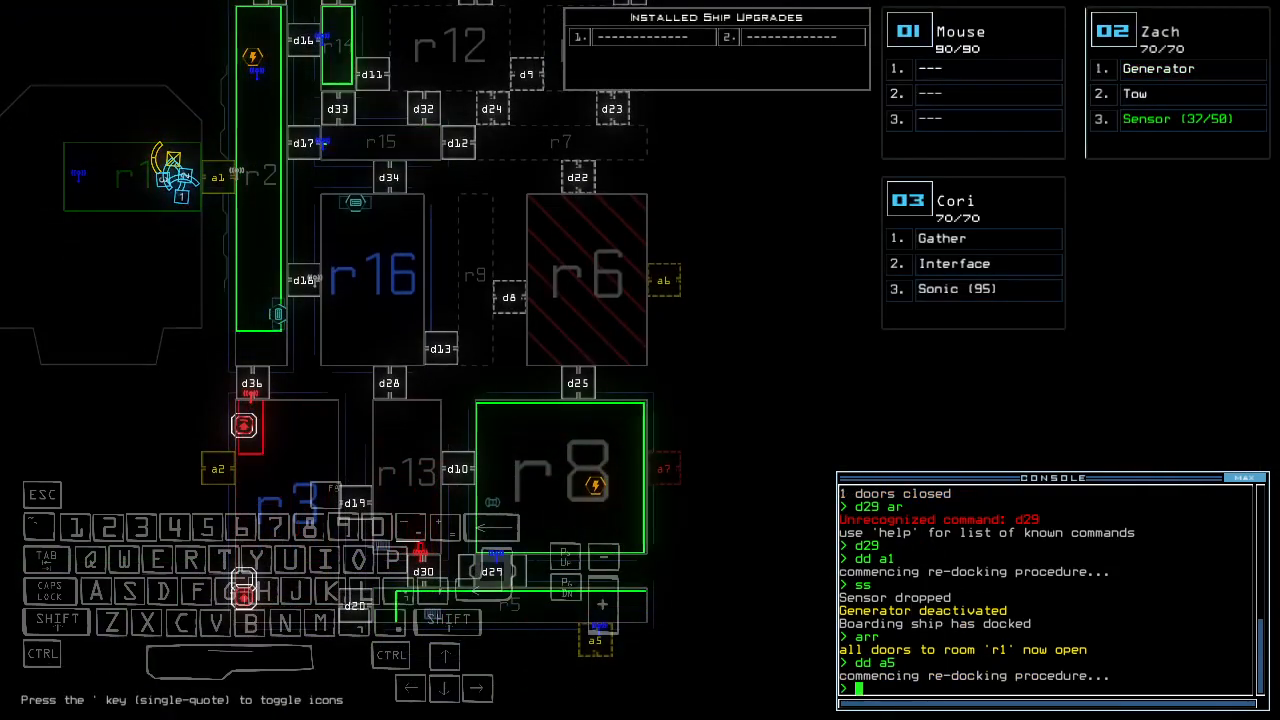
{"action": "type", "text": "swap 3"}
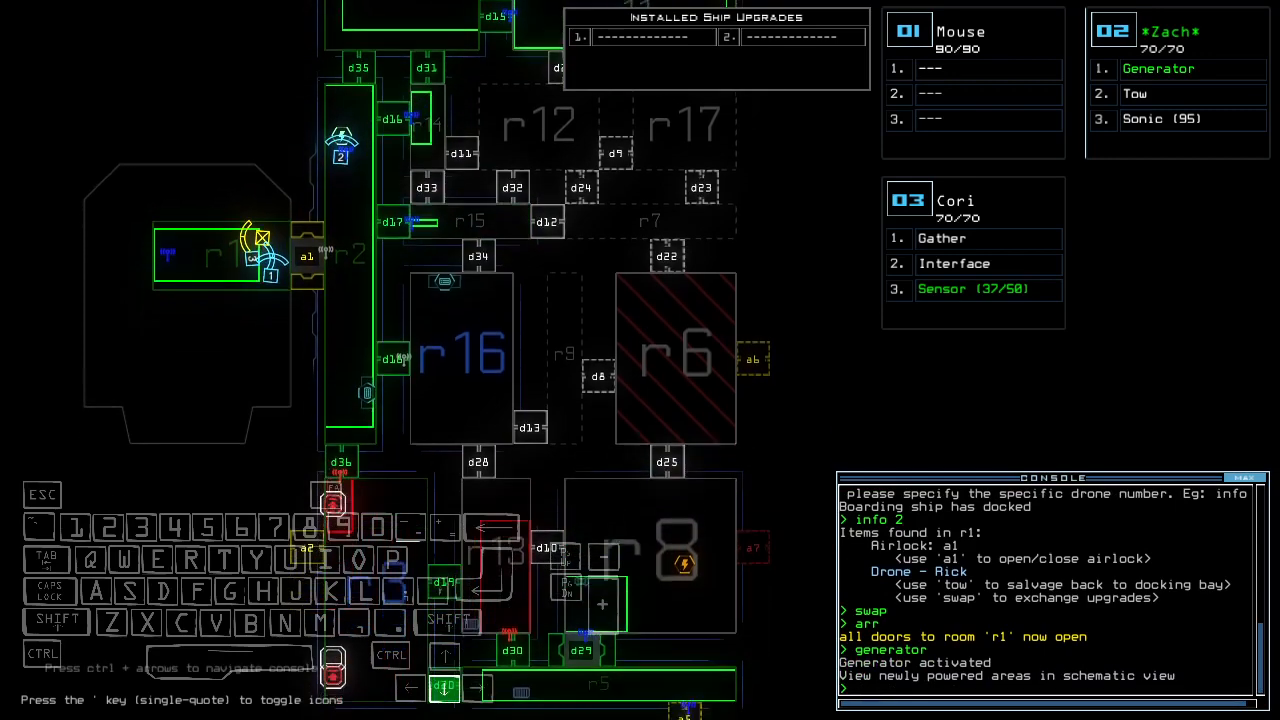
- Vent room r3, irradiate r4 via a3, gather scrap, and return drones 2 and 3 to r1
{"action": "type", "text": "vacuum r3 a"}
{"action": "type", "text": "d35 d18"}
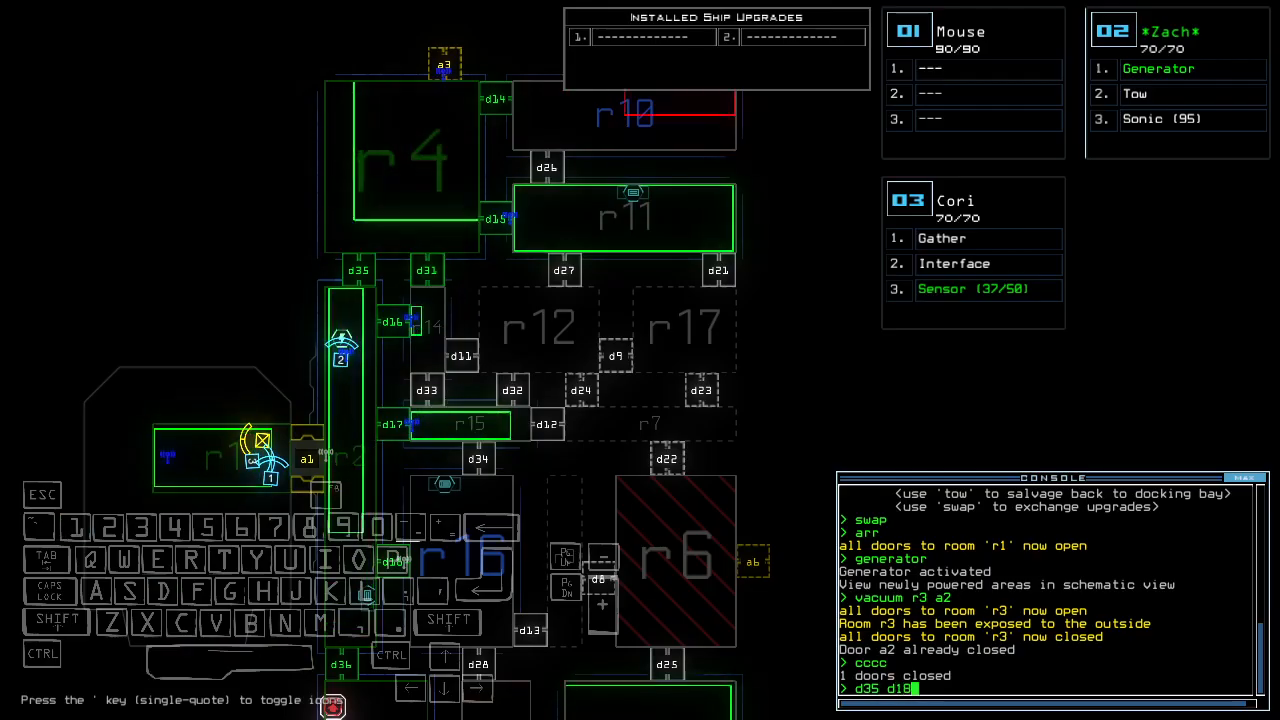
{"action": "type", "text": "f r4"}
{"action": "key", "text": "enter"}
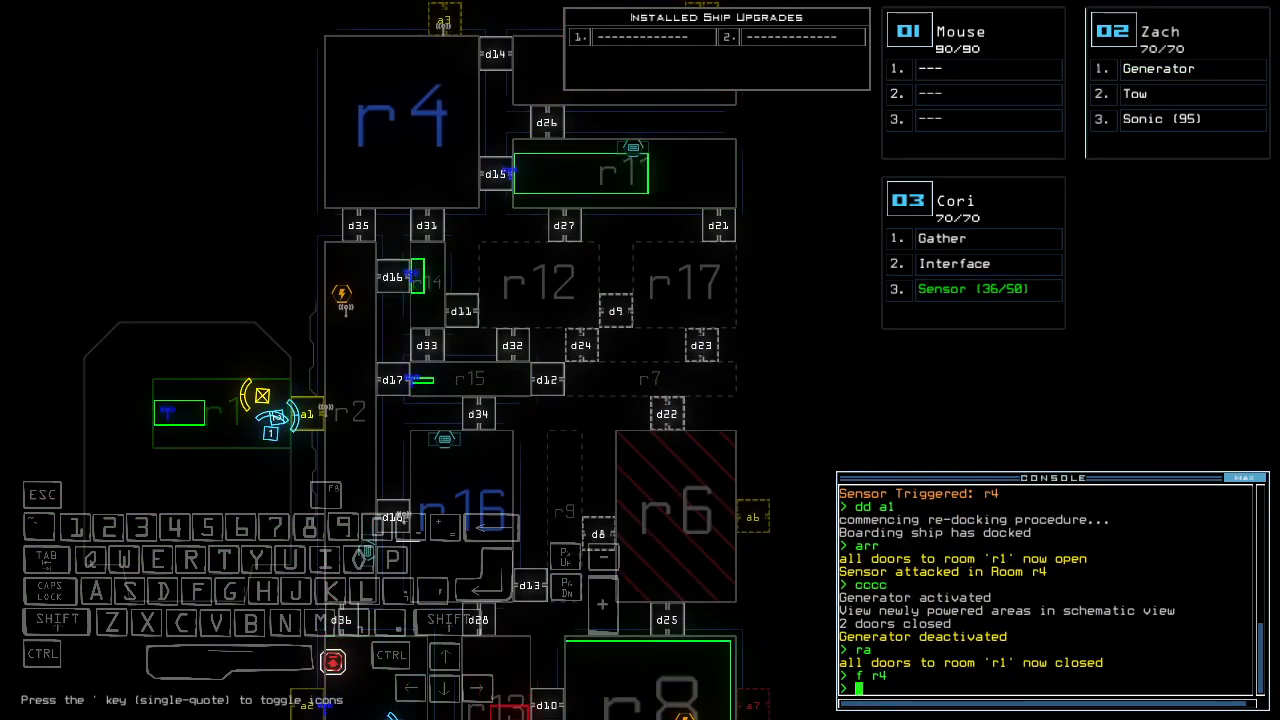
{"action": "scroll", "scroll_direction": "down", "scroll_amount": 3}
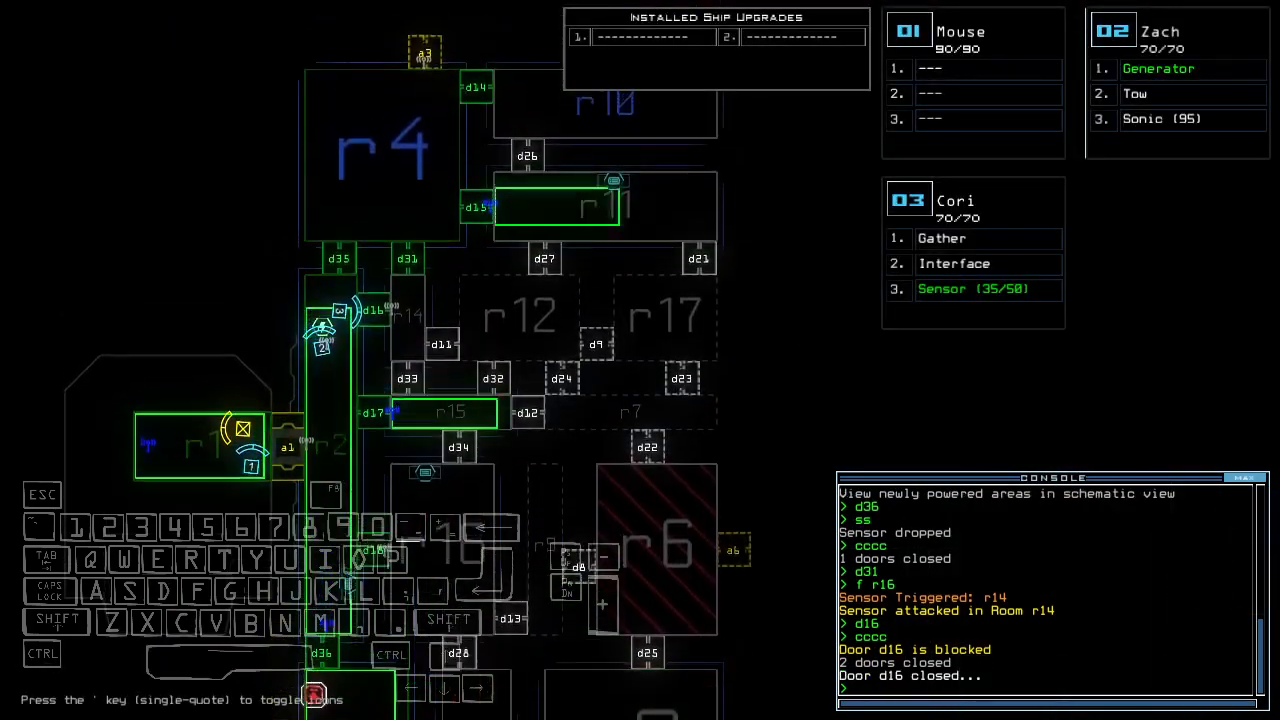
{"action": "type", "text": "irradiate r4 a3"}
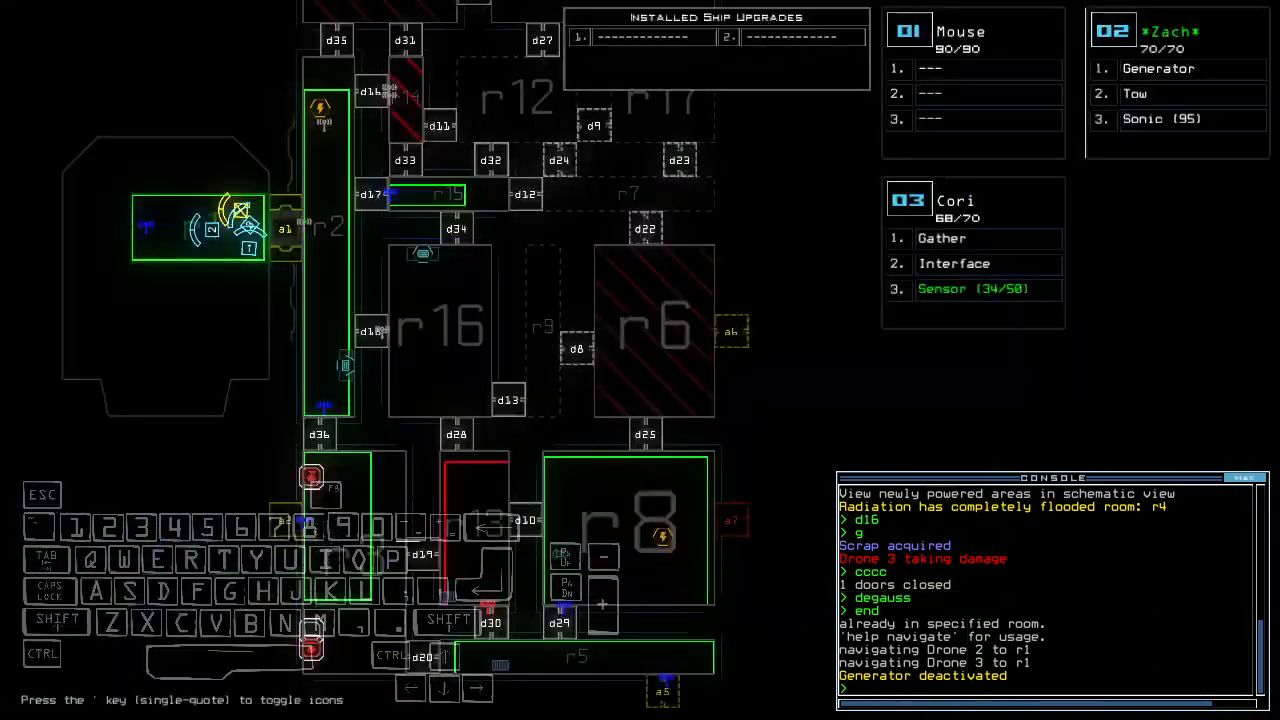
- Re-dock at airlock a5, then briefly power the generator with 'generator'
{"action": "key", "text": "Down"}
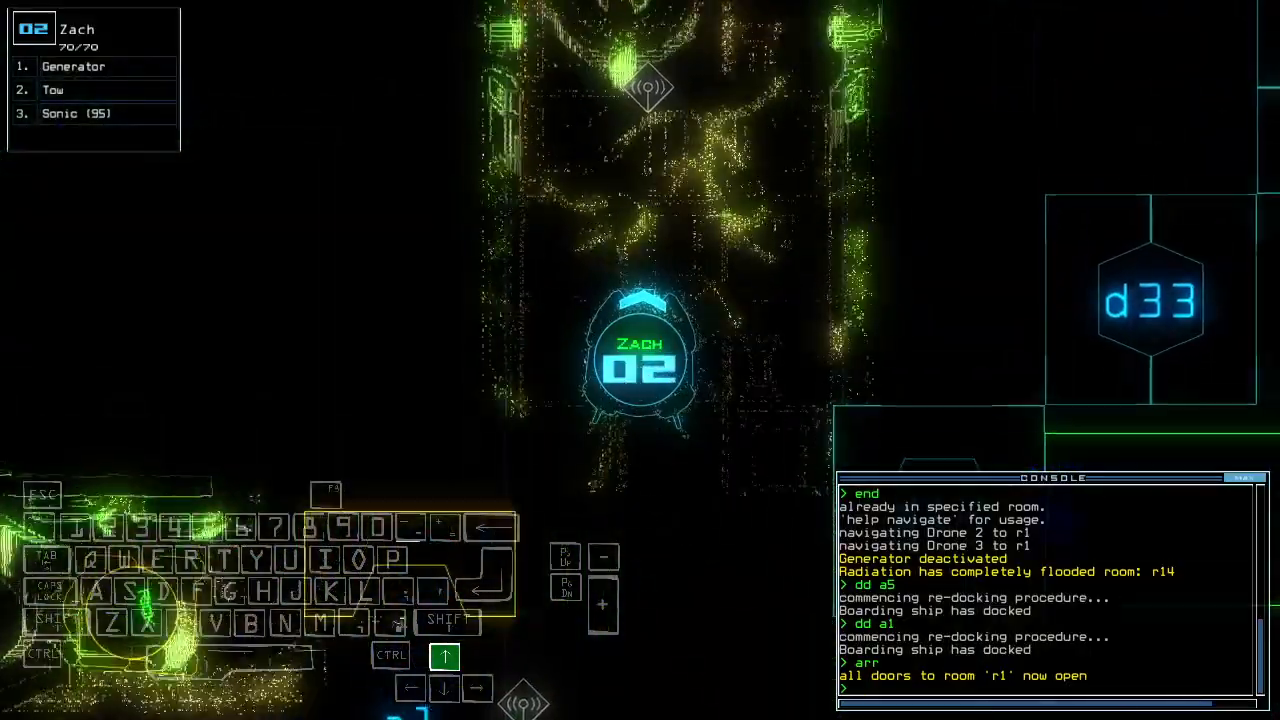
{"action": "type", "text": "generator"}
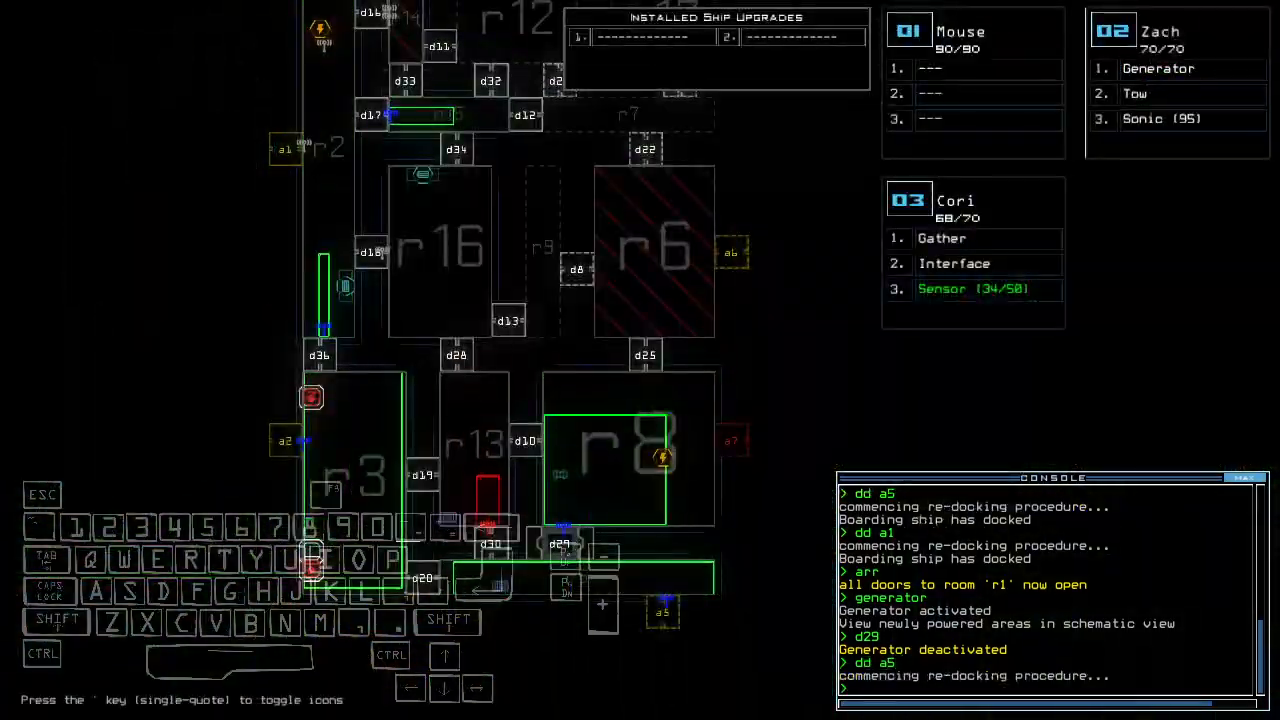
- Re-dock at airlock a6 and toggle the doors to r1 with 'arr' and 'ra'
{"action": "key", "text": "r"}
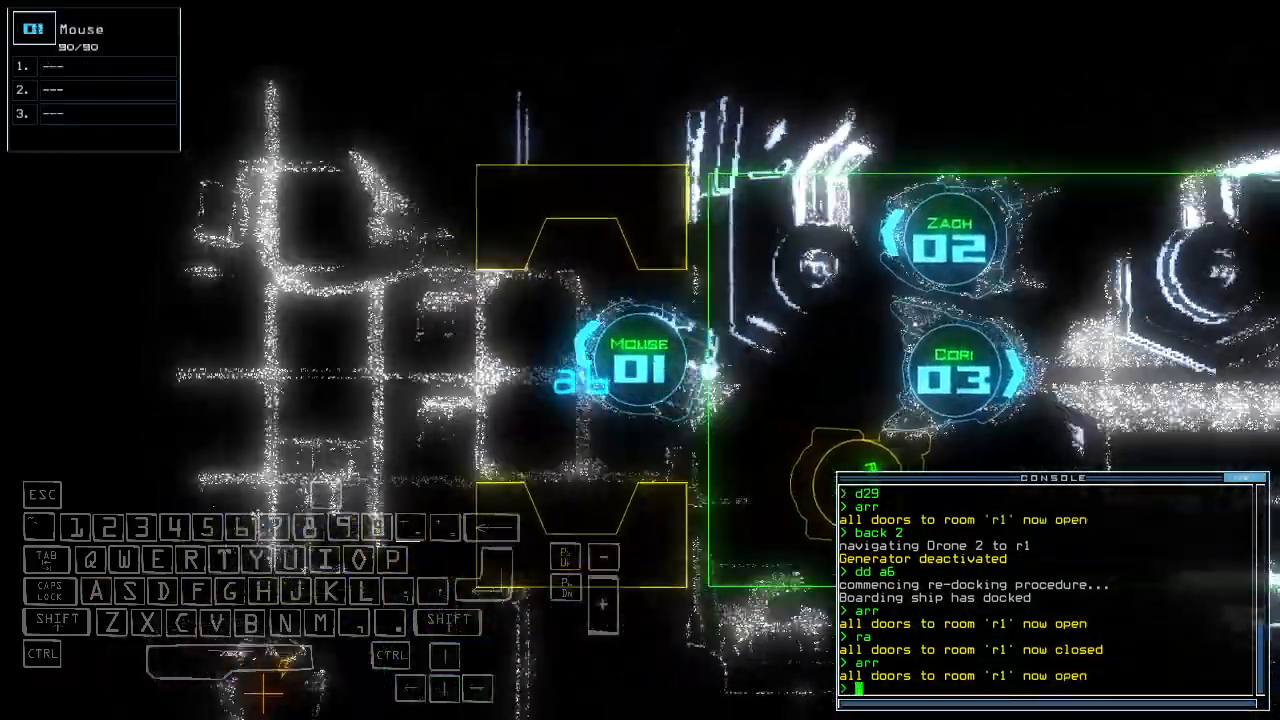
- Close the doors to r1, leave the ship, and accept the 753 Daily Challenge score
{"action": "key", "text": "down"}
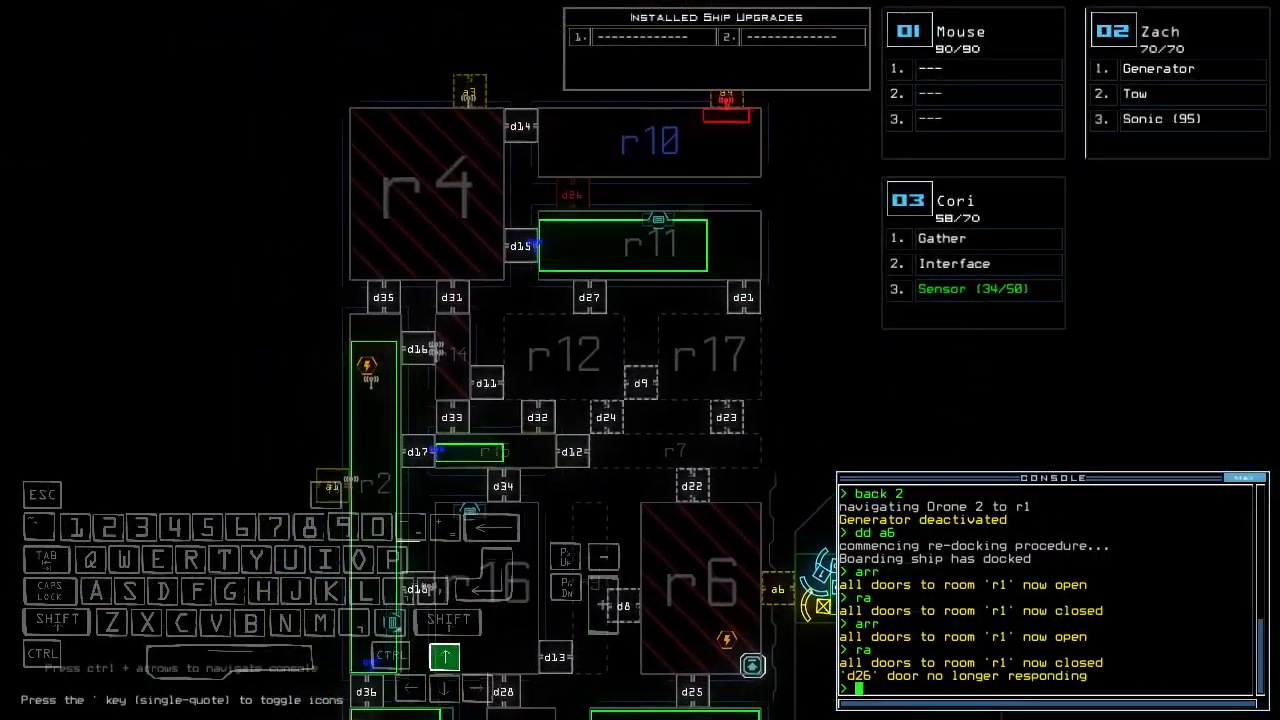
{"action": "scroll", "scroll_direction": "down", "scroll_amount": 3}
{"action": "type", "text": "out"}
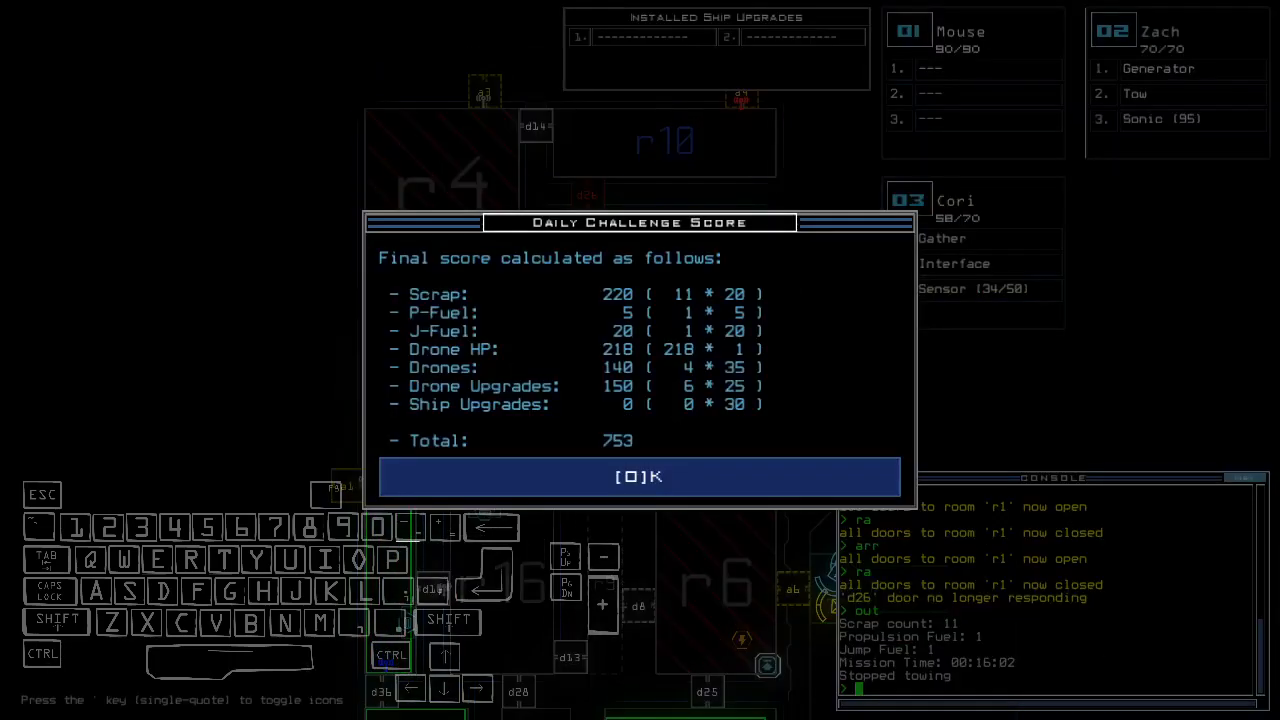
{"action": "left_click", "coordinate": [639, 476]}
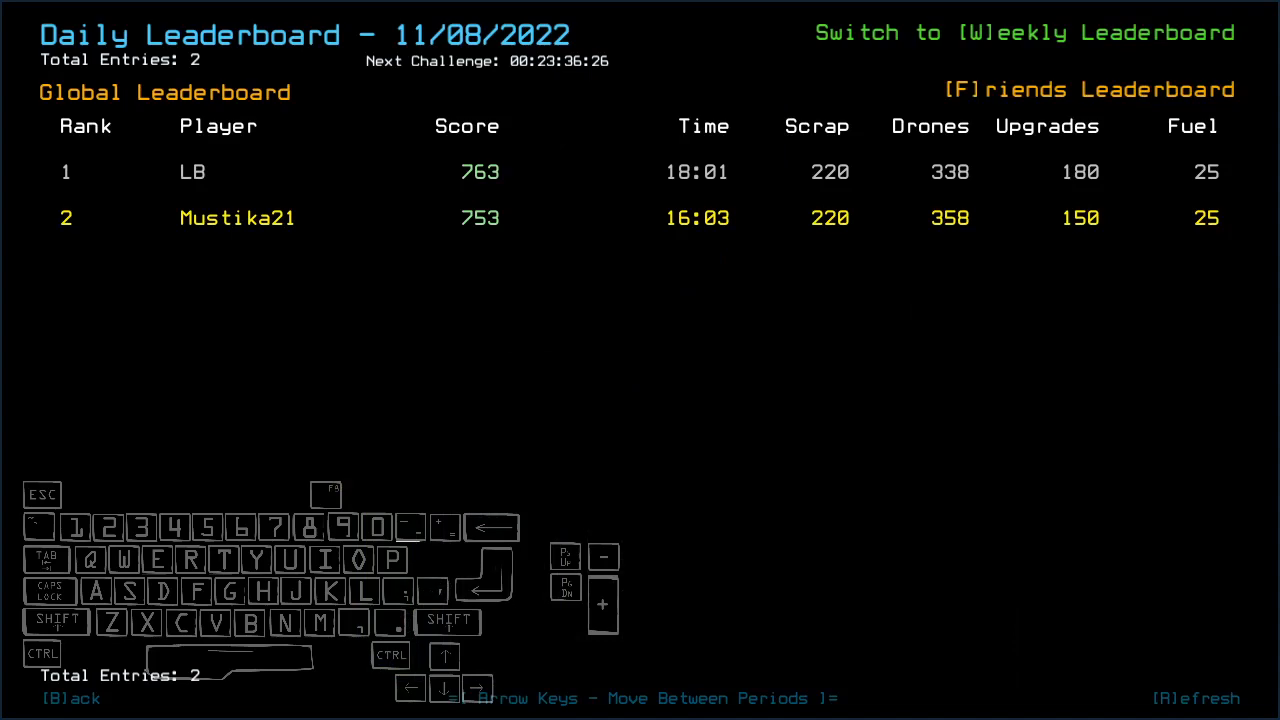